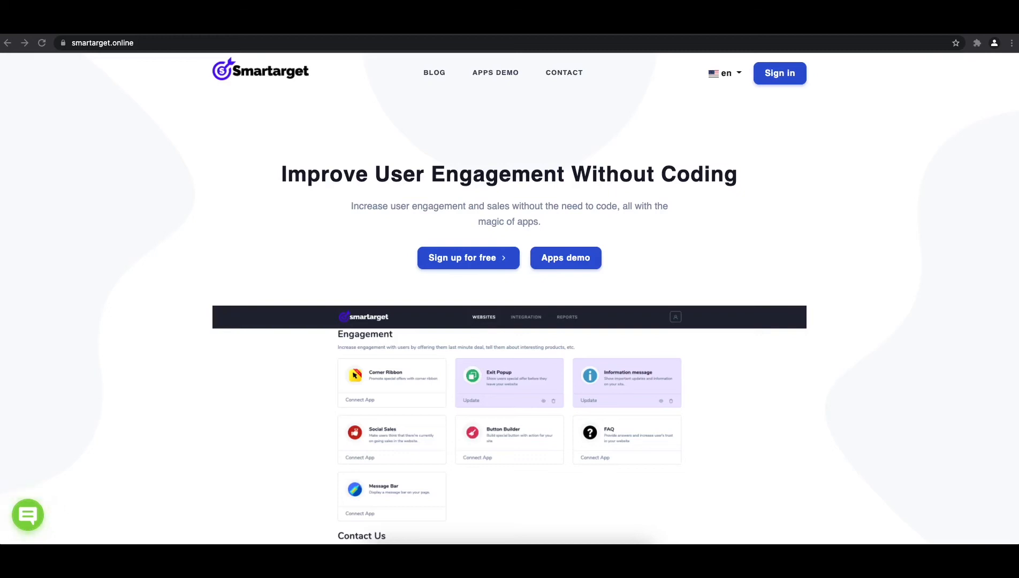
mouse_move(368, 323)
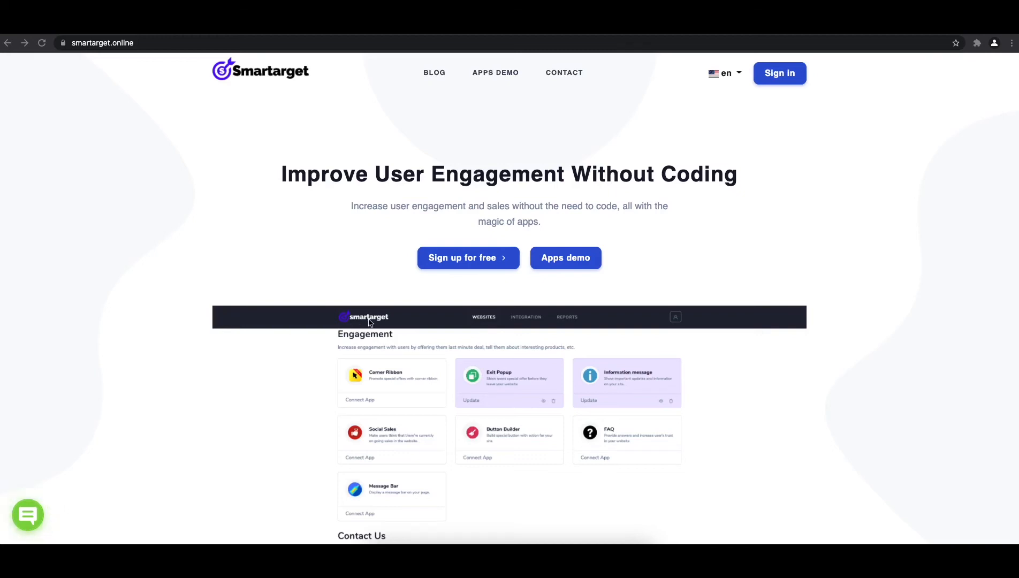
mouse_move(474, 211)
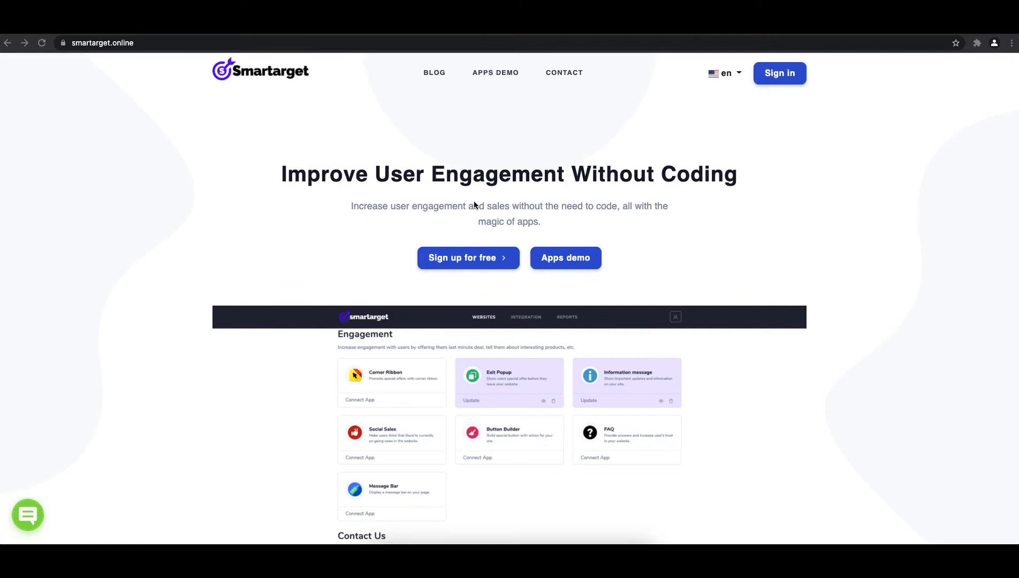
mouse_move(496, 72)
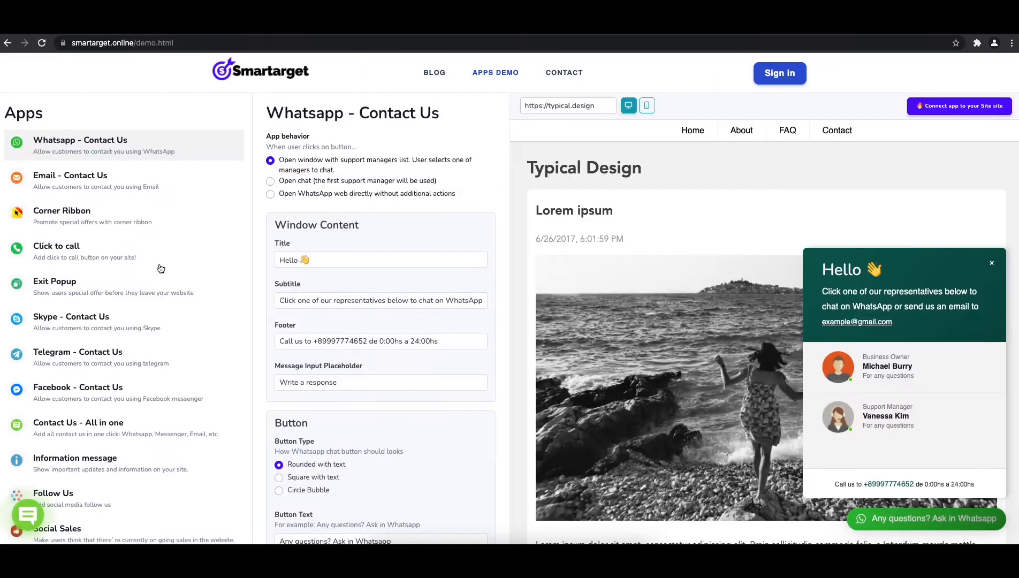
- Give the Corner Ribbon demo the ribbon text 'Special discount' and bring up its colour swatch
click(62, 209)
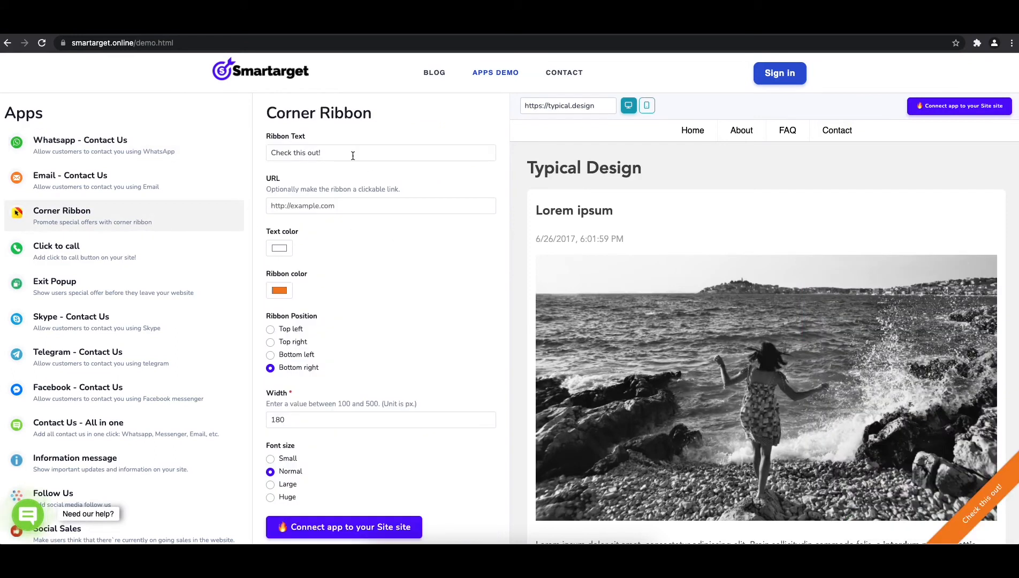
text(Special discou)
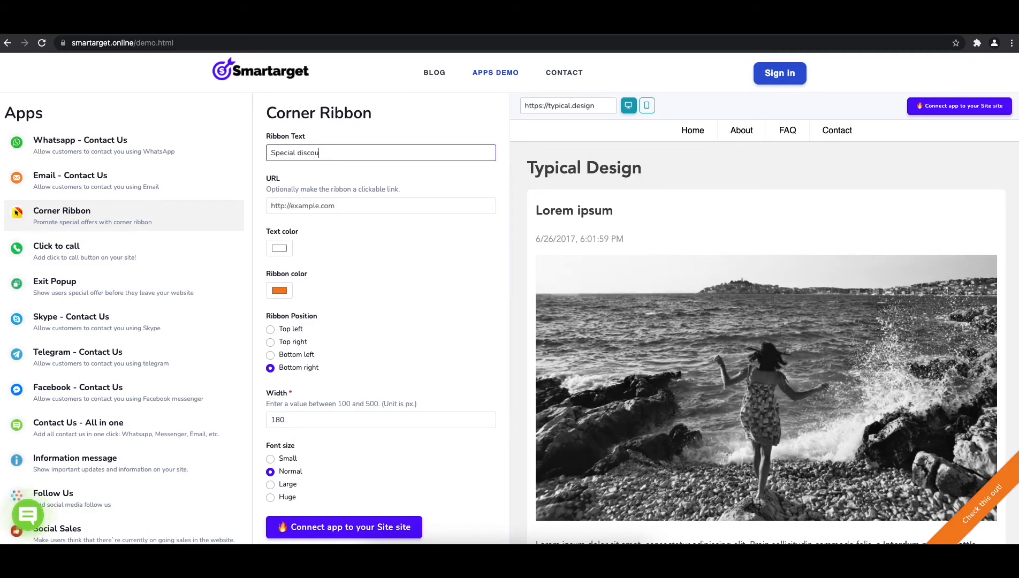
click(381, 205)
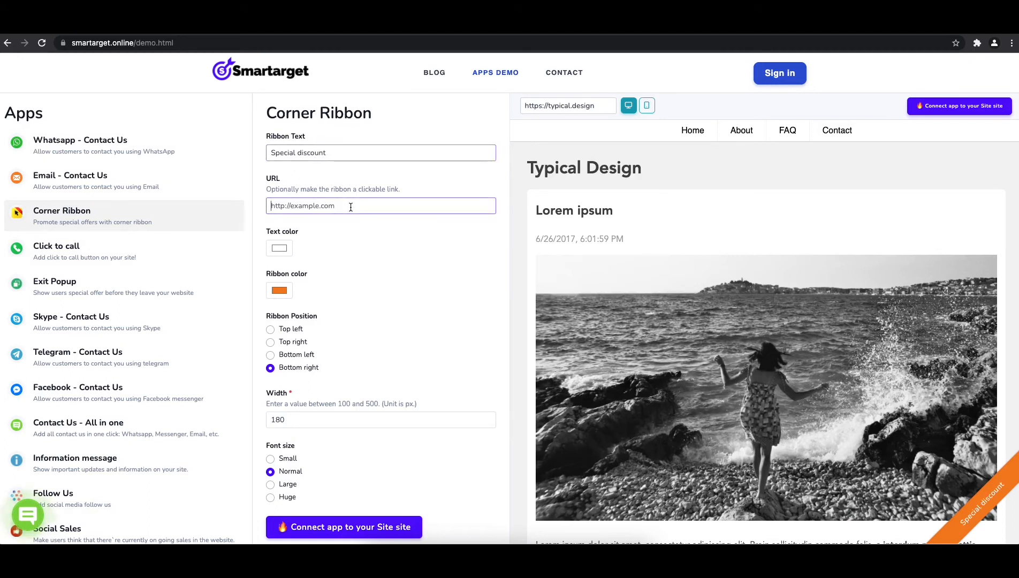
click(278, 289)
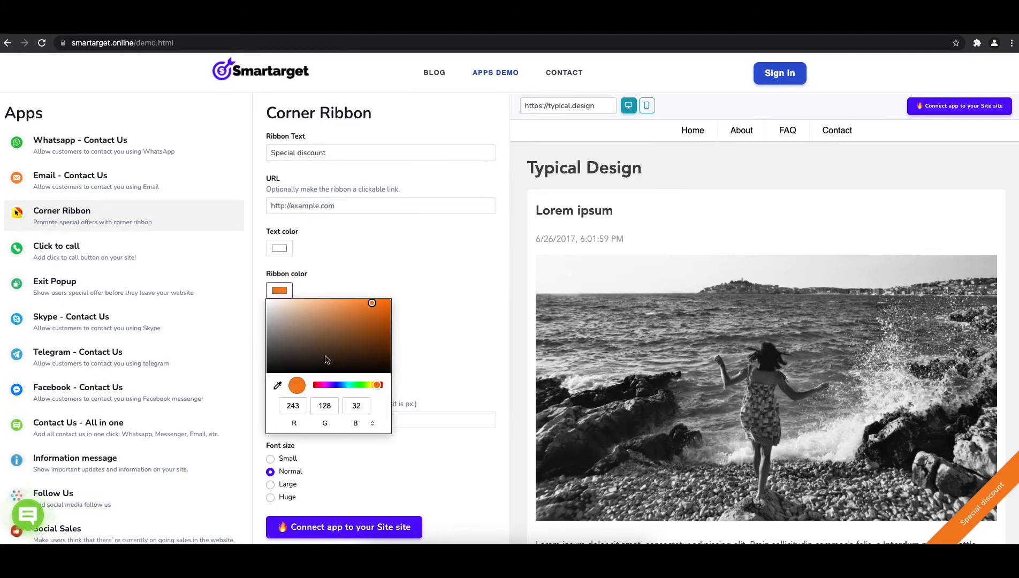
- Make the ribbon purple and place it in the top-left corner of the preview
click(338, 385)
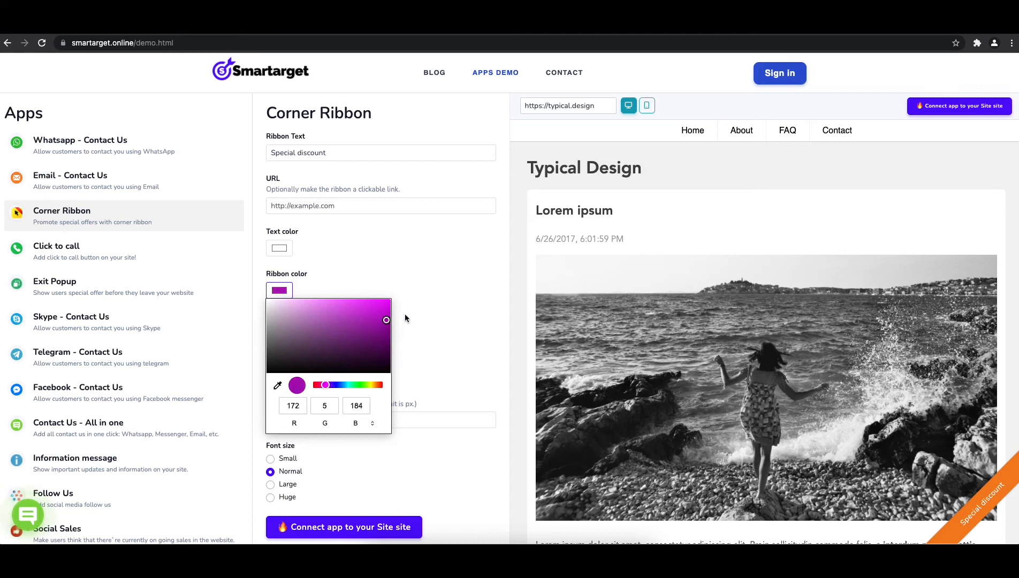
click(366, 299)
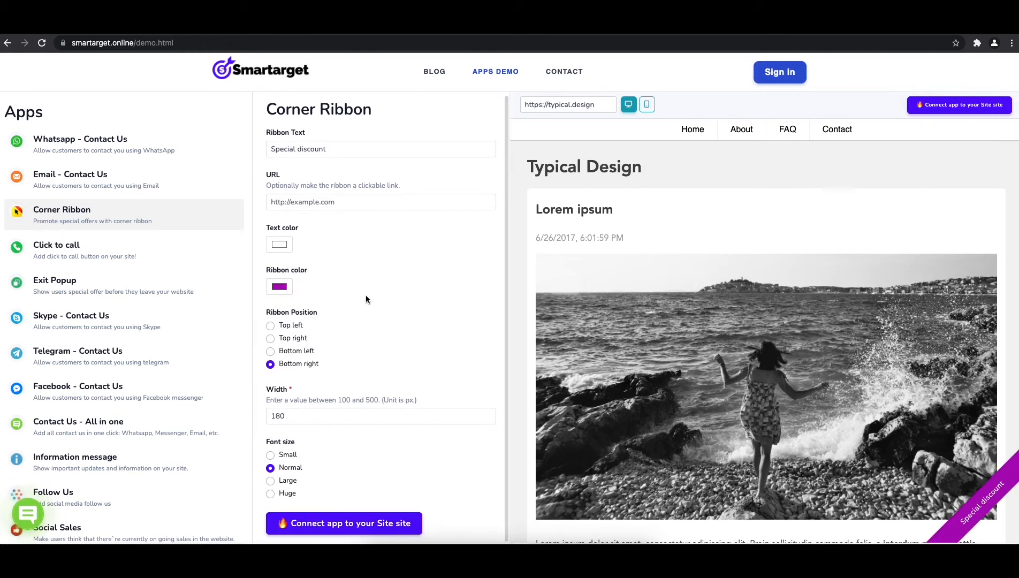
click(269, 338)
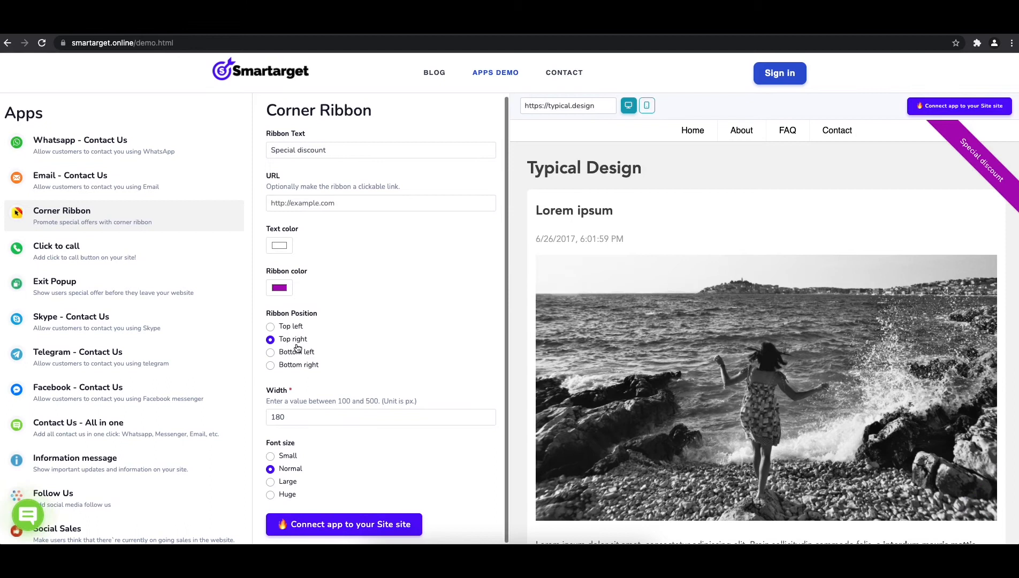
click(270, 326)
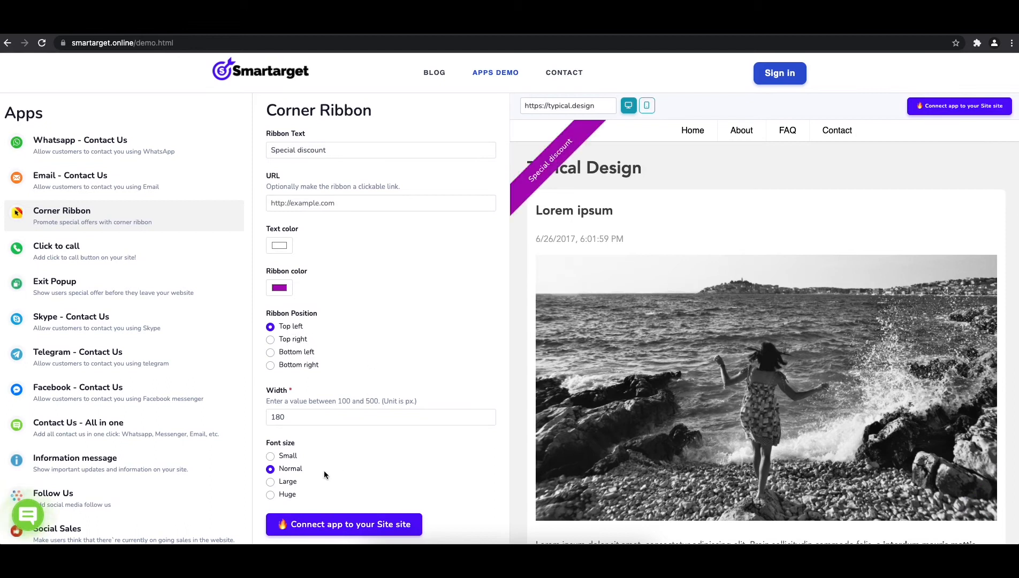
mouse_move(336, 510)
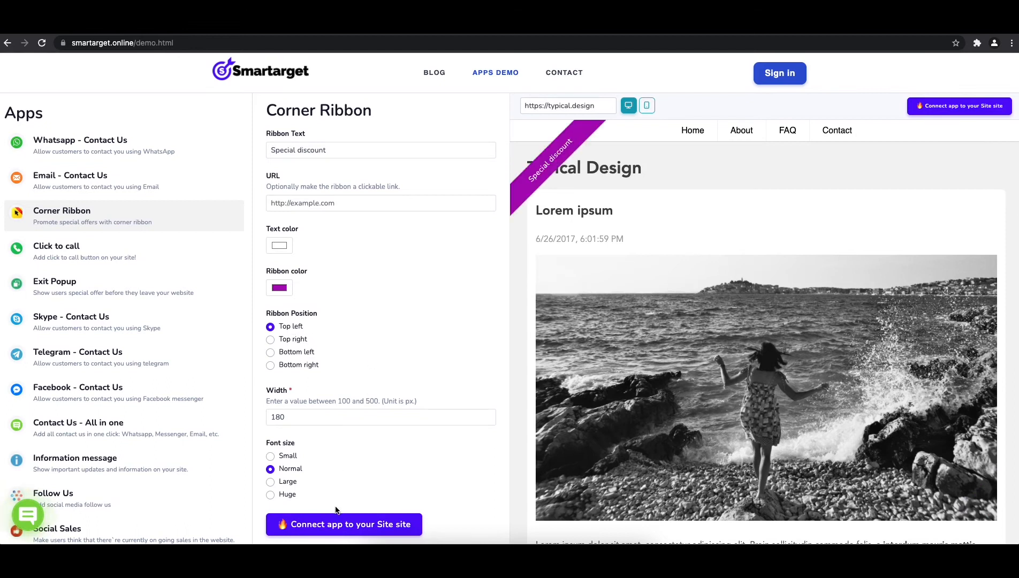
- Connect the ribbon to the website, entering the site URL example.co
click(344, 524)
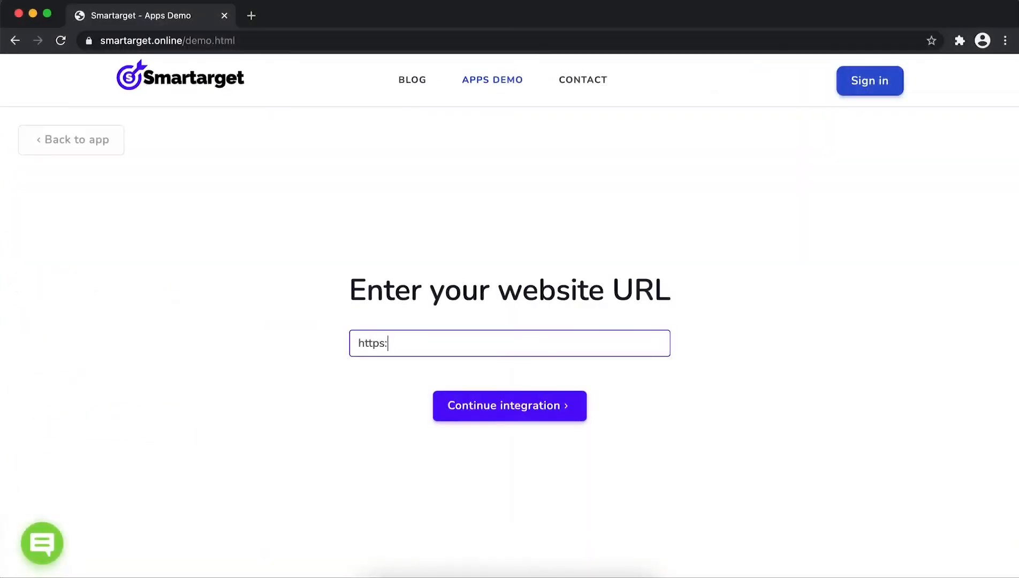
text(//example.co)
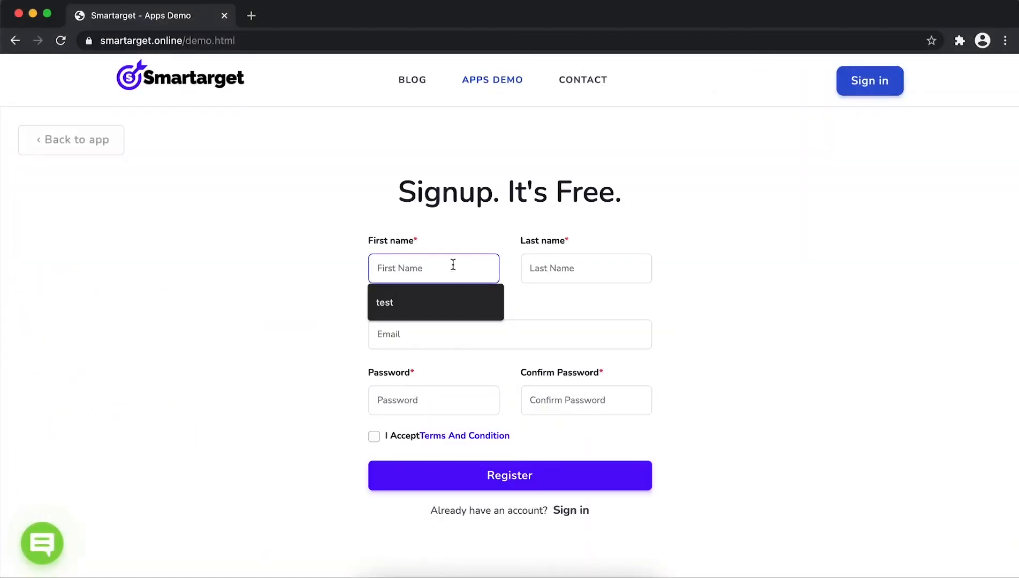
- Fill the signup form with name John, email, matching passwords and accepted terms
text(Jo)
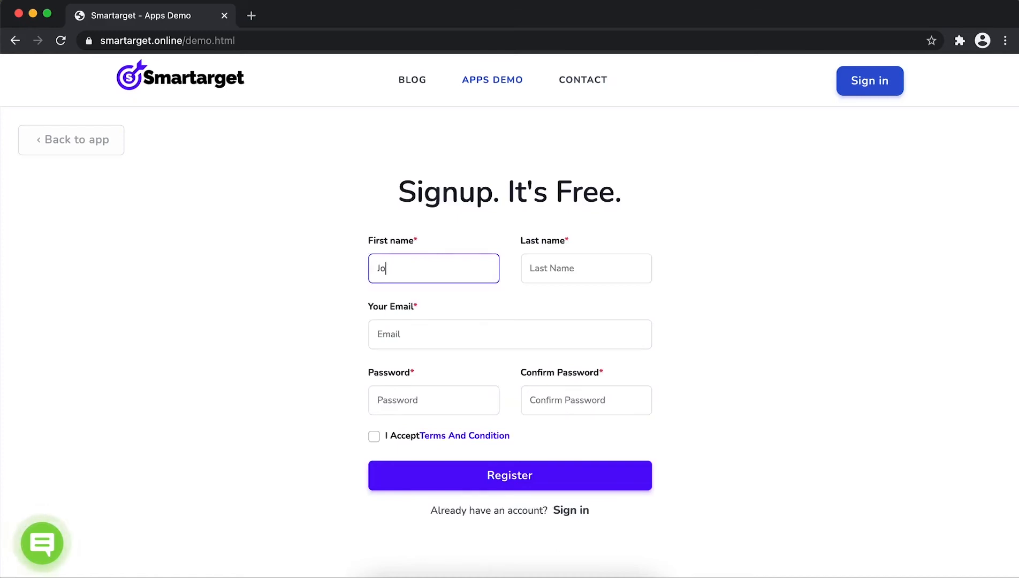
text(hn)
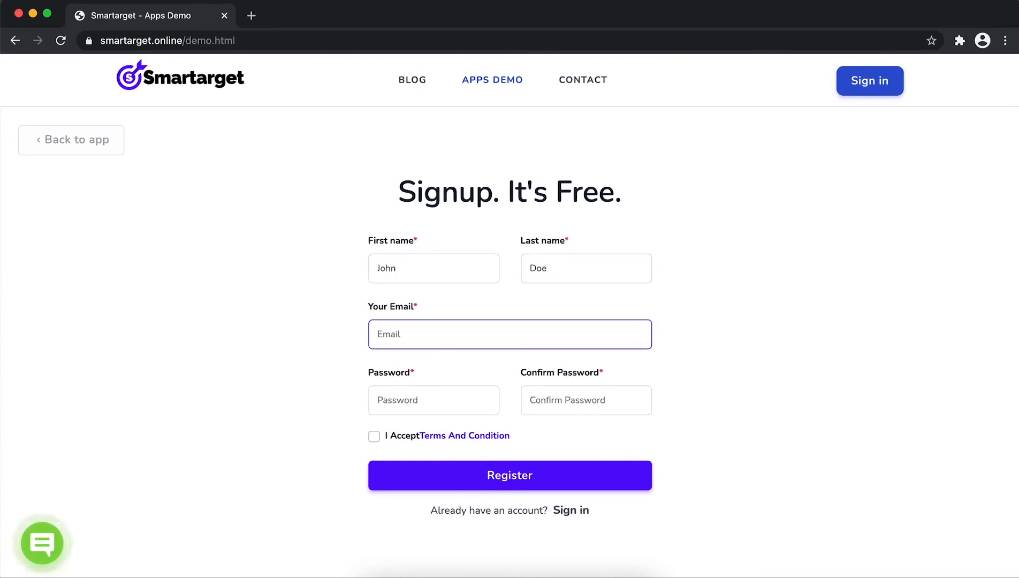
text(john@doe.com)
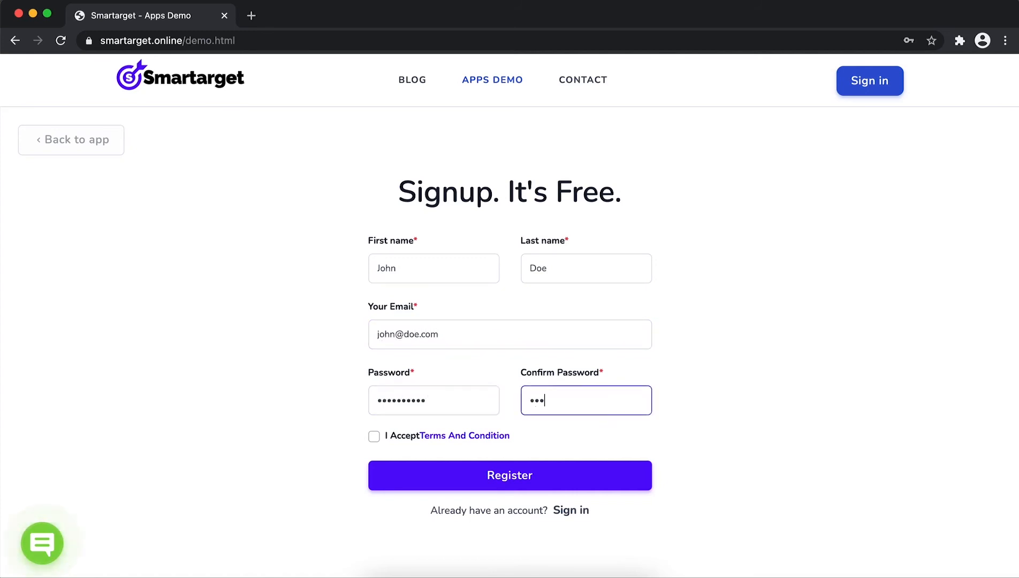
text(•••••••)
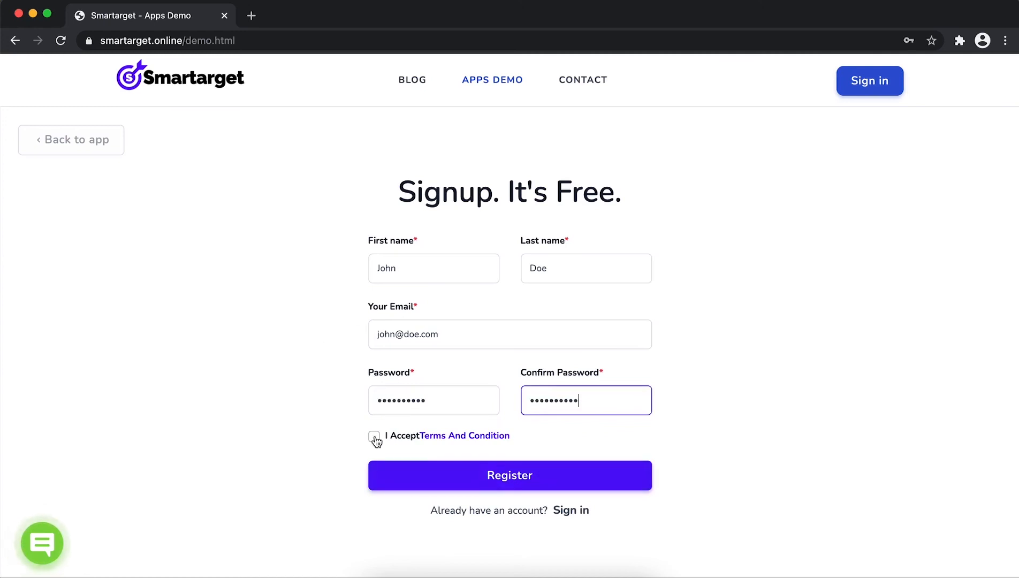
click(509, 475)
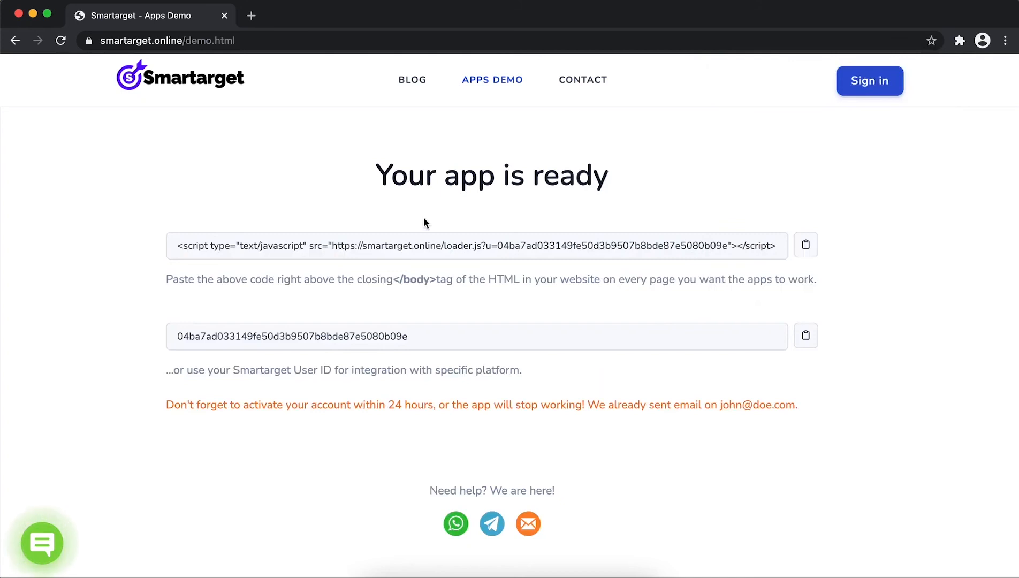
- Copy the embed script code and mark the closing body tag in the instructions
click(805, 246)
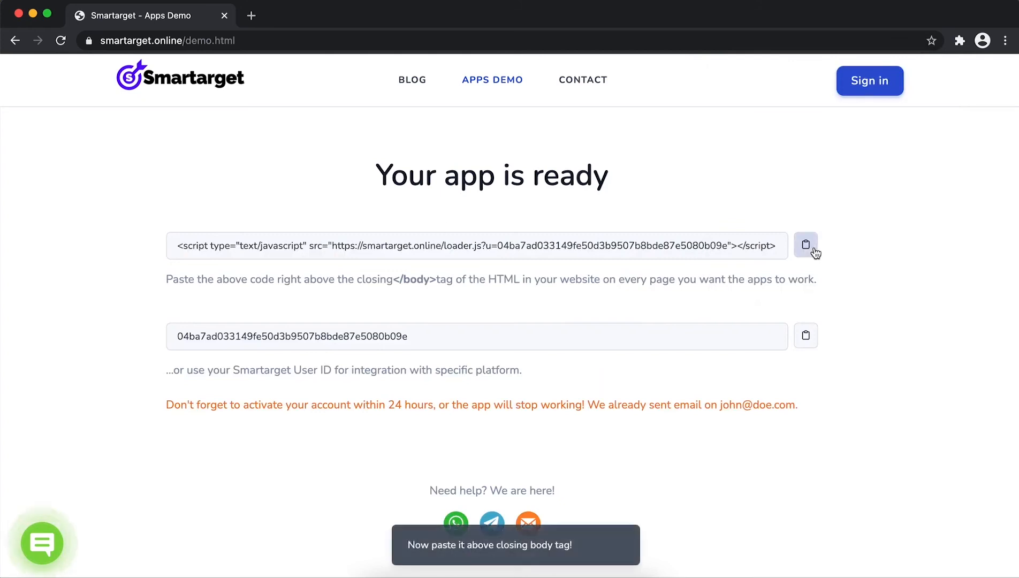
mouse_move(361, 282)
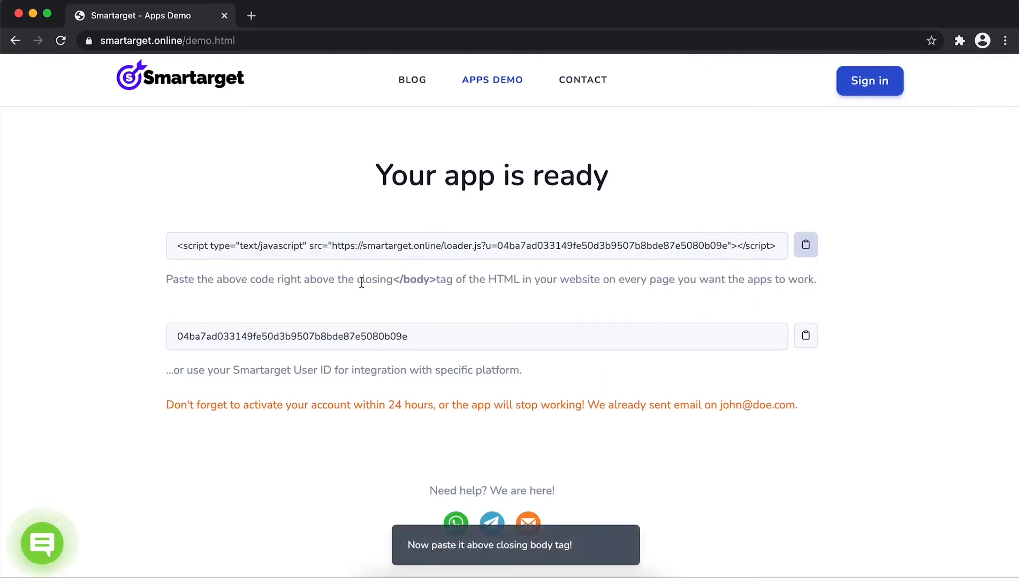
double_click(413, 279)
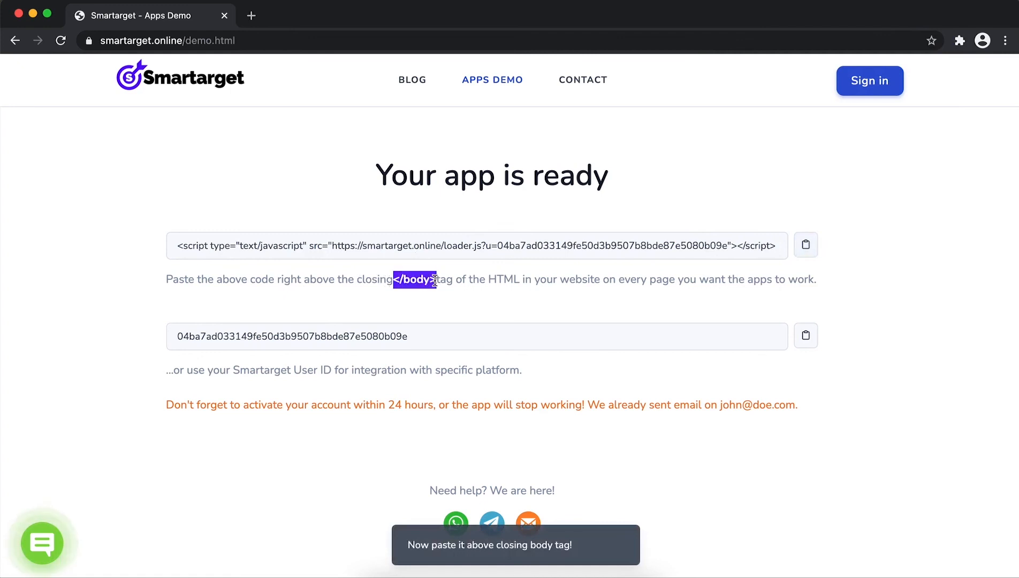